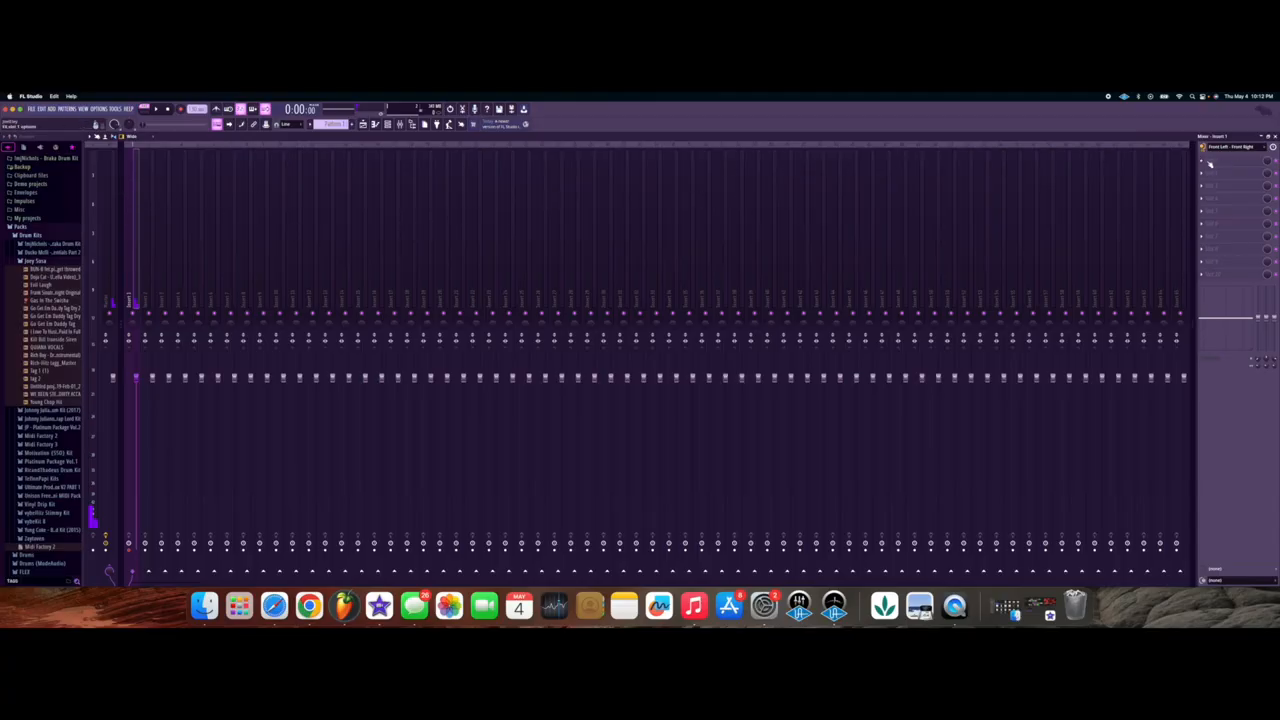
- Load Edison into the mixer insert's effect slot
click(1235, 165)
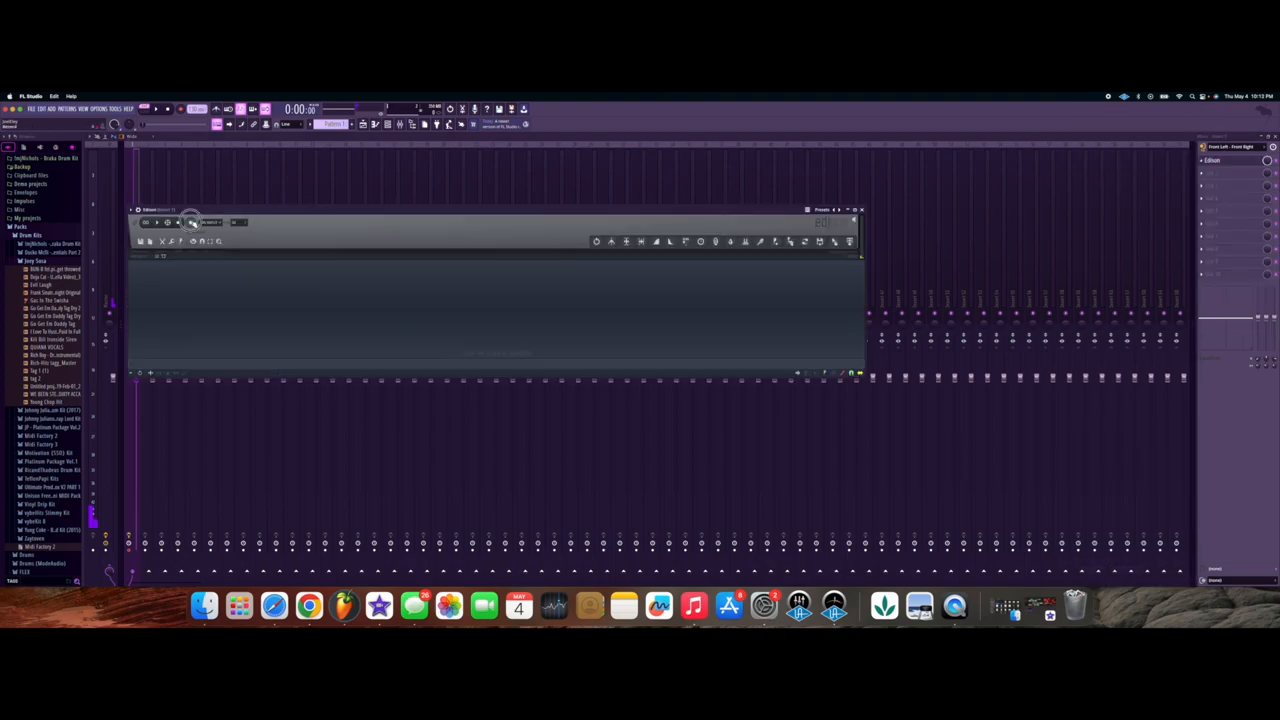
- Record the vinyl into Edison, cut the leading silence, and play back the result
click(191, 222)
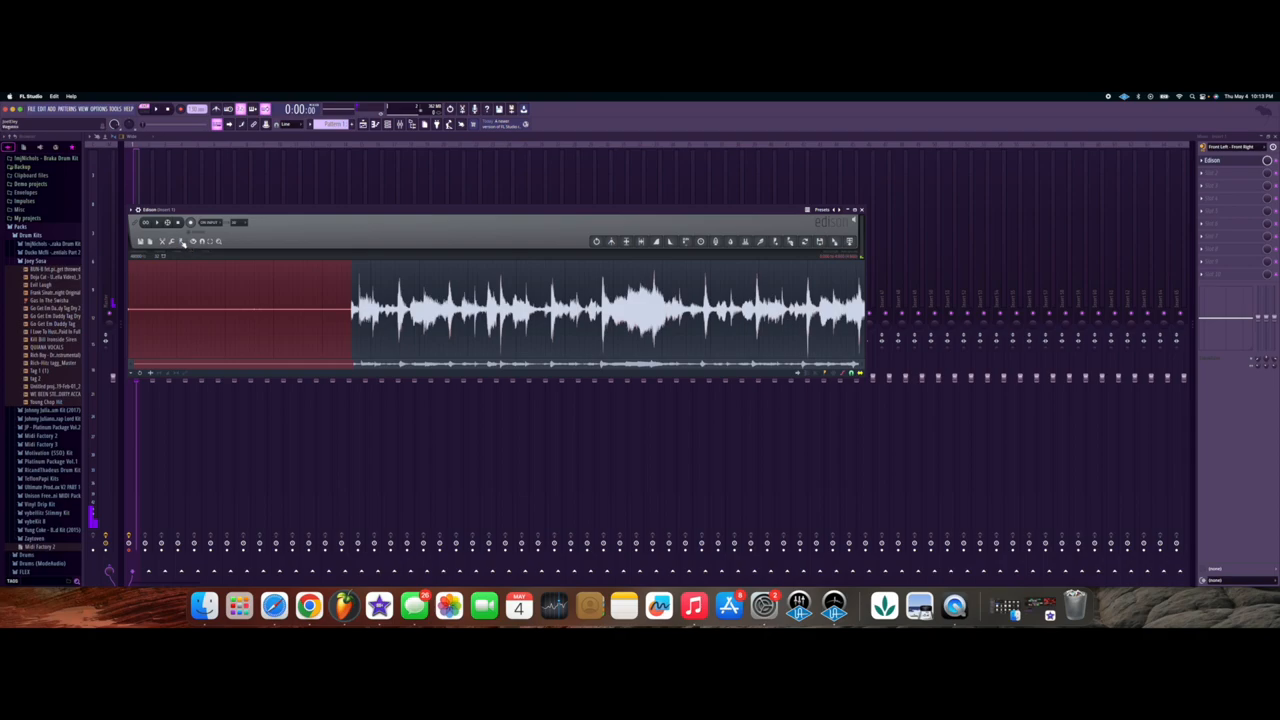
click(164, 241)
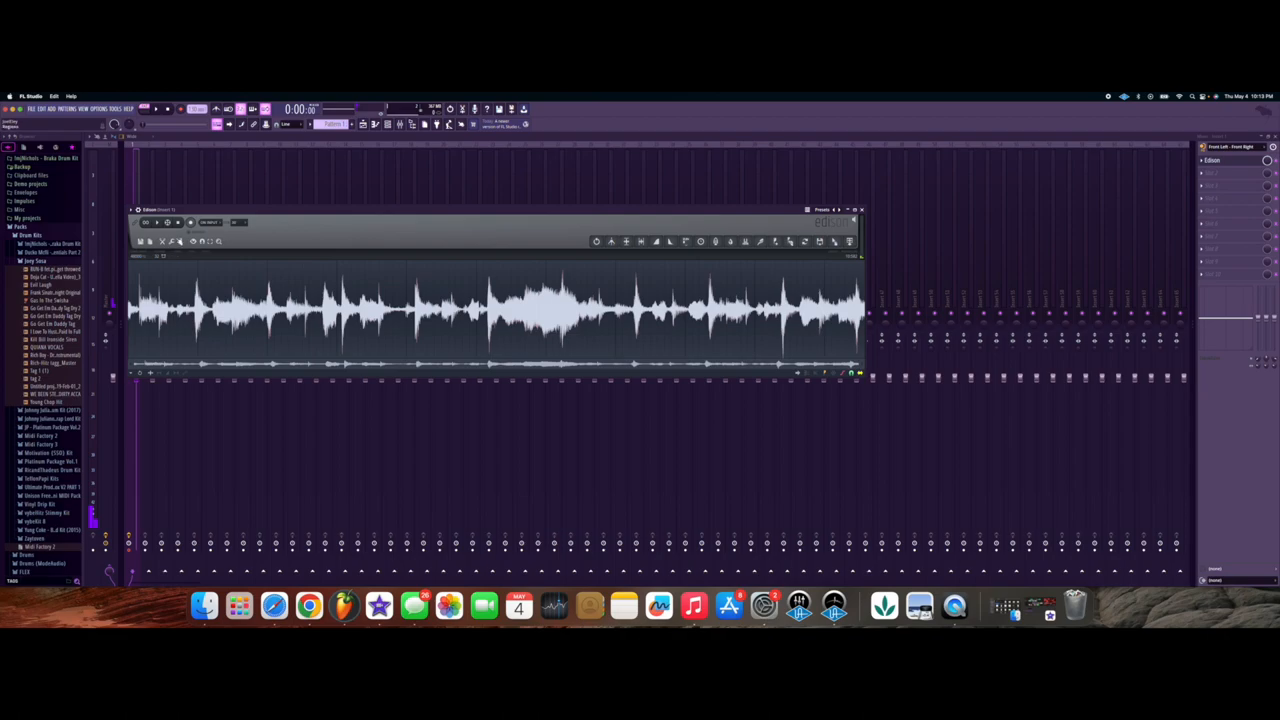
click(146, 222)
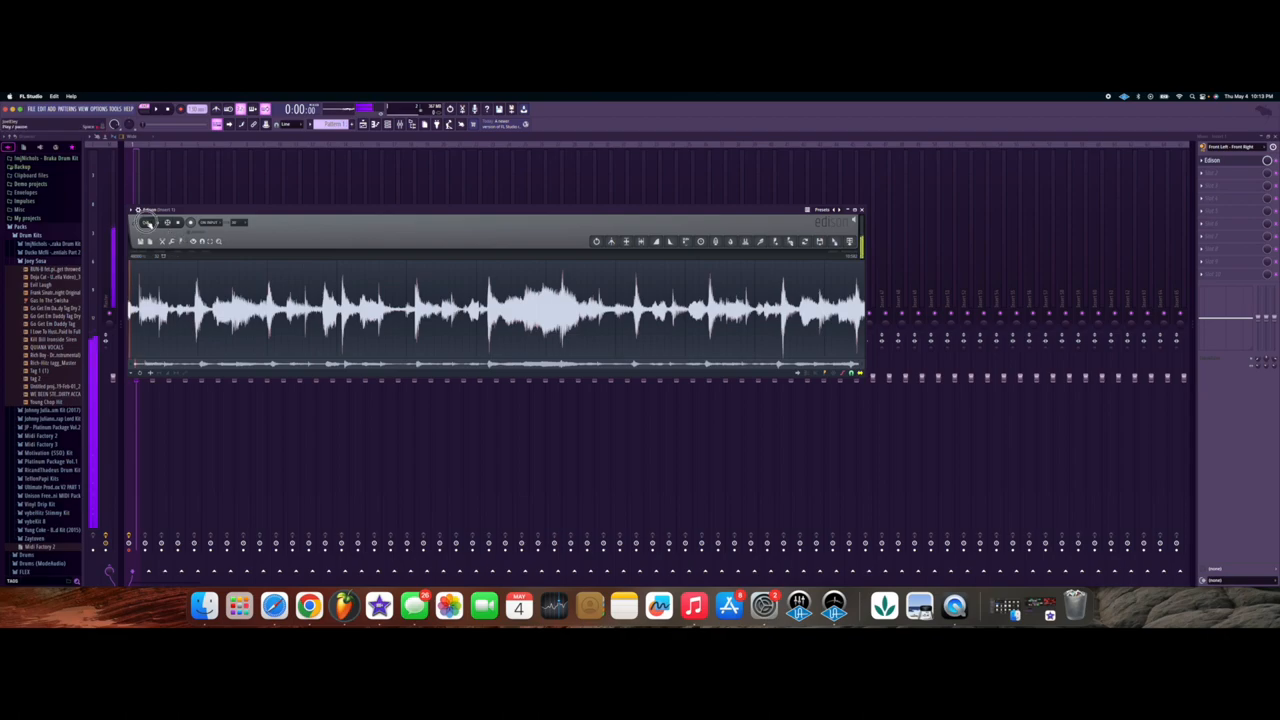